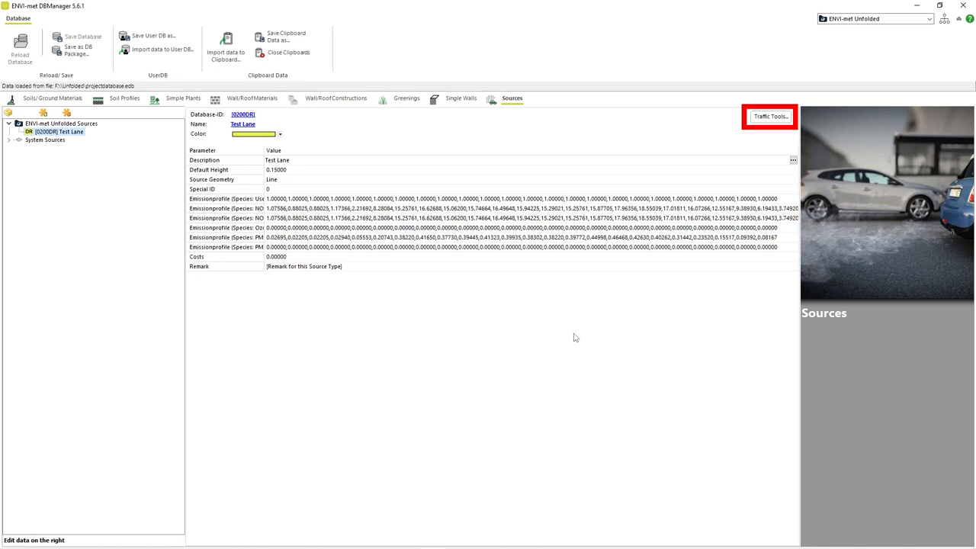
Open the Traffic Toolbox for the Test Lane source
left_click(769, 115)
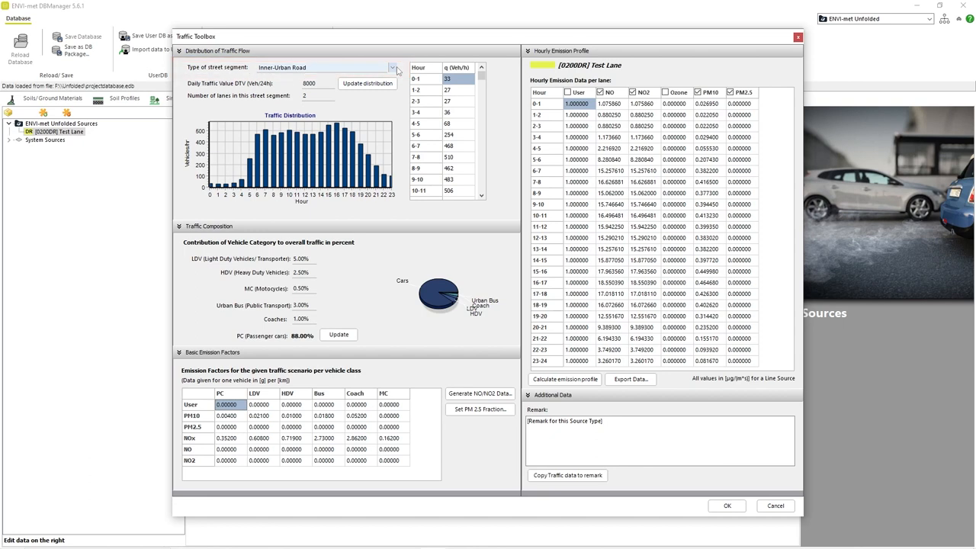
Keep the Inner-Urban Road street type after trying Suburban Road, and recalculate the distribution for 6000 vehicles
left_click(391, 67)
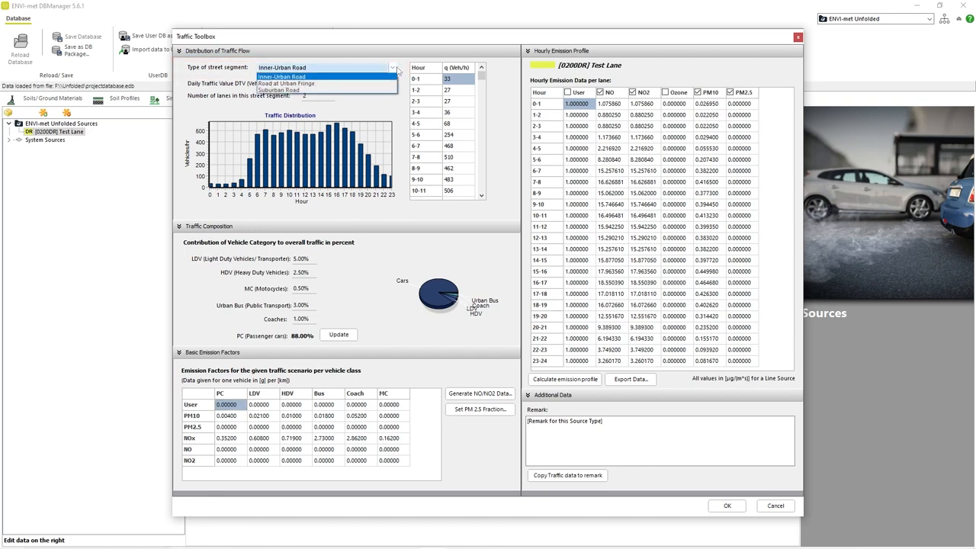
mouse_move(312, 82)
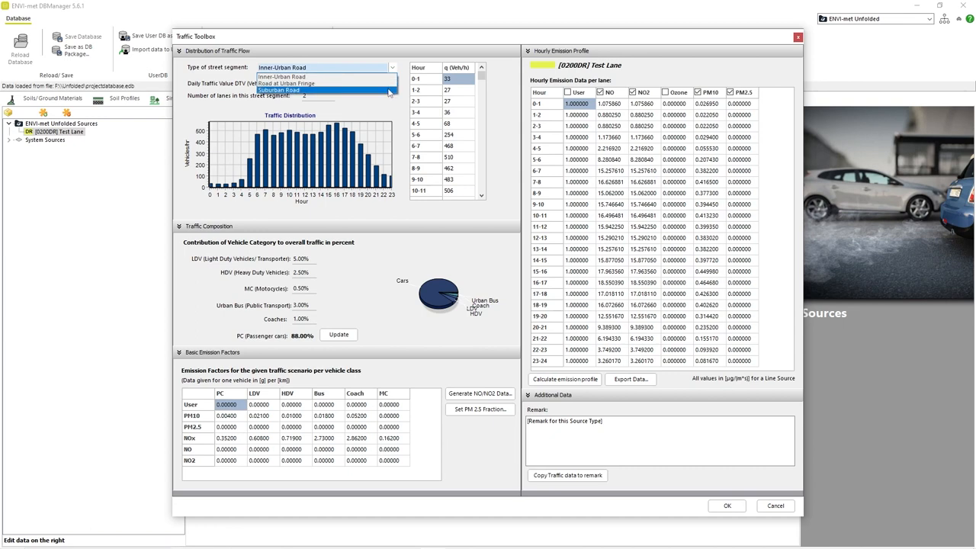
left_click(278, 90)
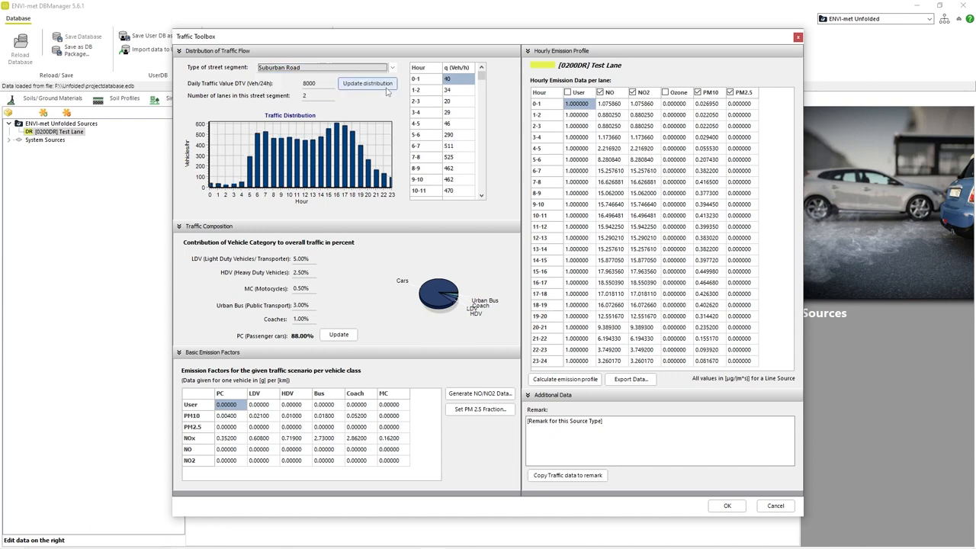
left_click(392, 67)
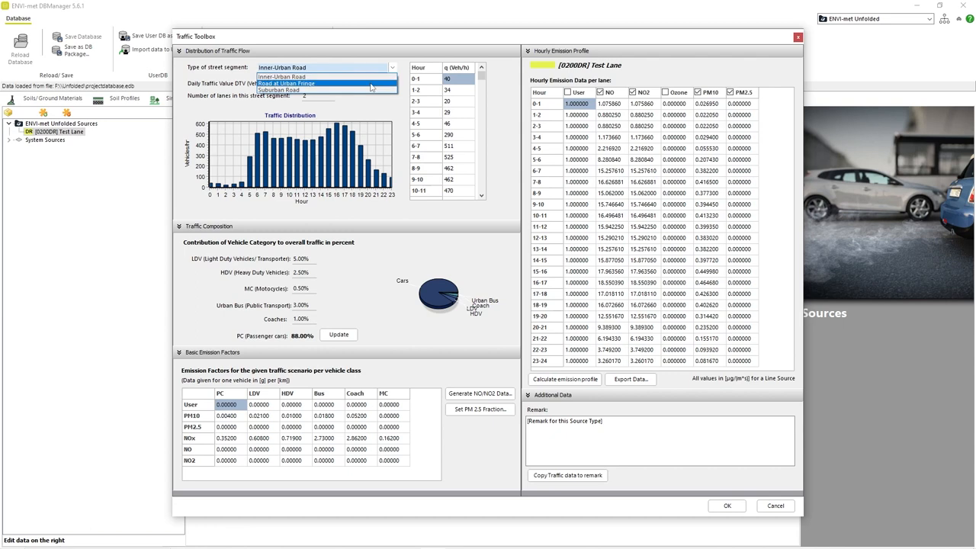
left_click(286, 83)
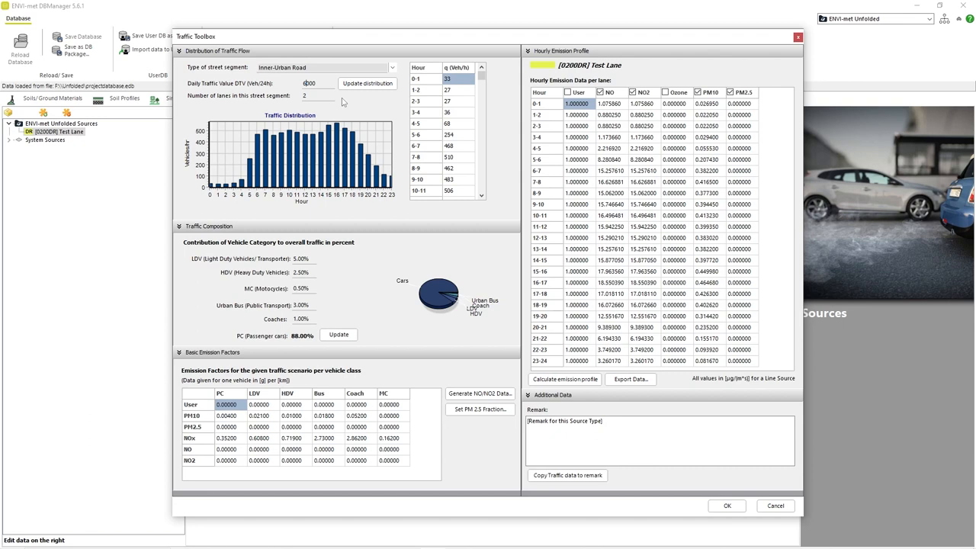
left_click(368, 83)
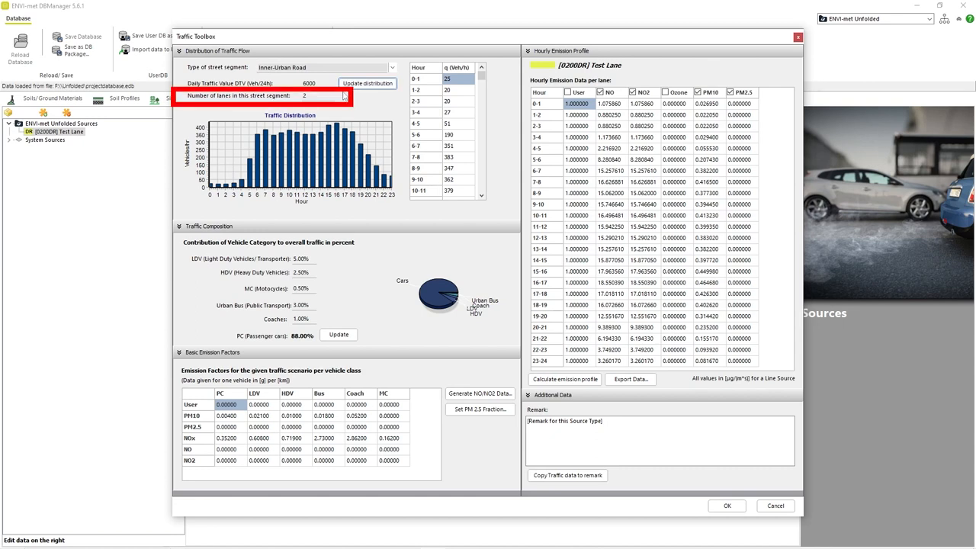
Set 4 lanes and a 6% LDV share, updating passenger cars to 87%
triple_click(304, 95)
type("4")
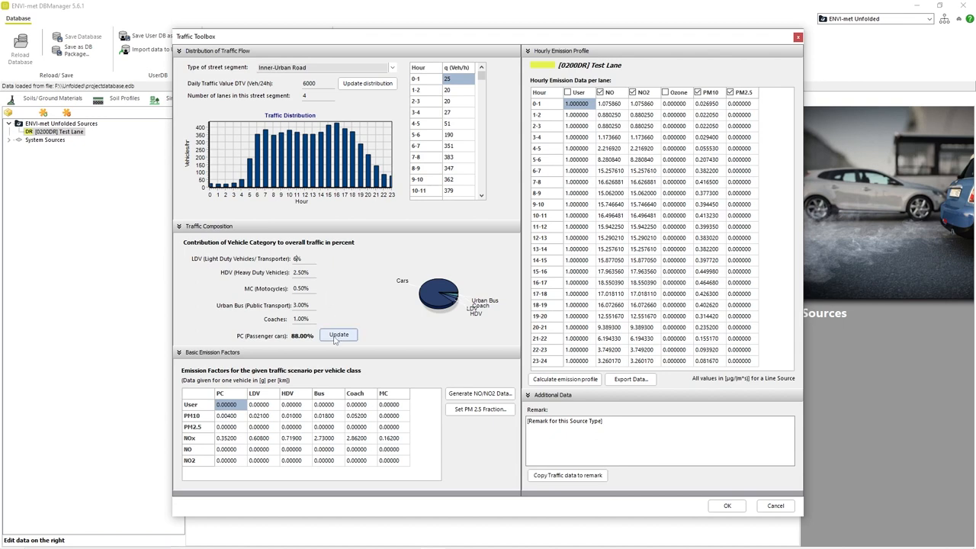
left_click(338, 335)
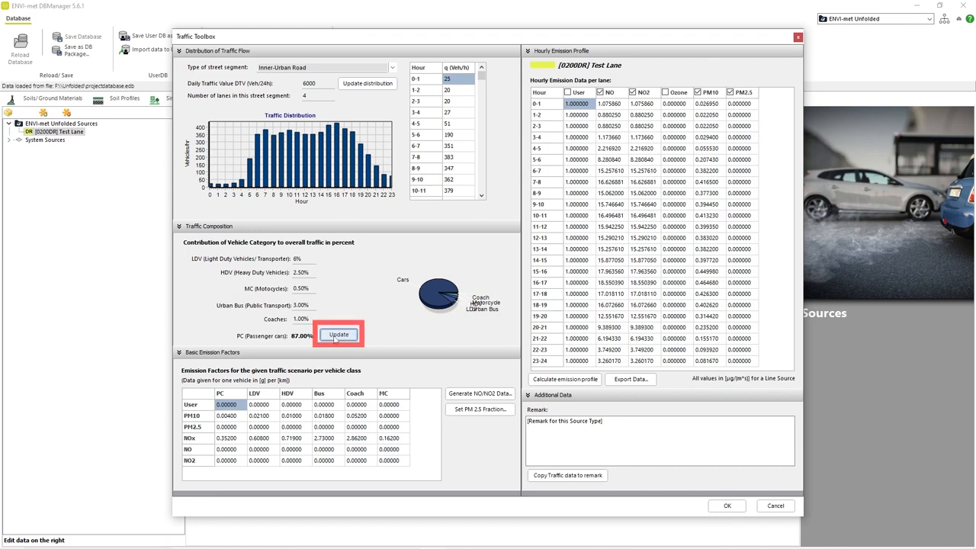
left_click(338, 334)
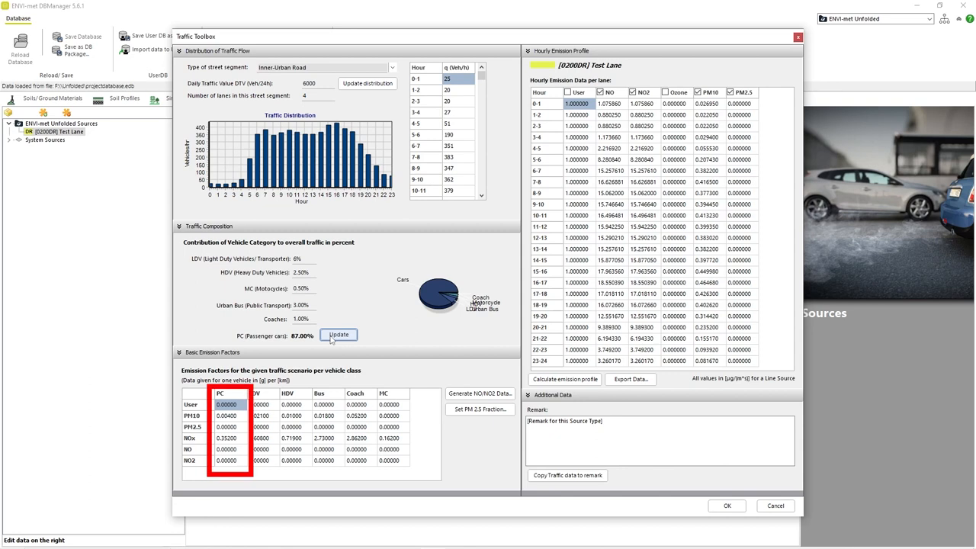
Enter 0.03 as the passenger car PM2.5 emission factor
left_click(339, 335)
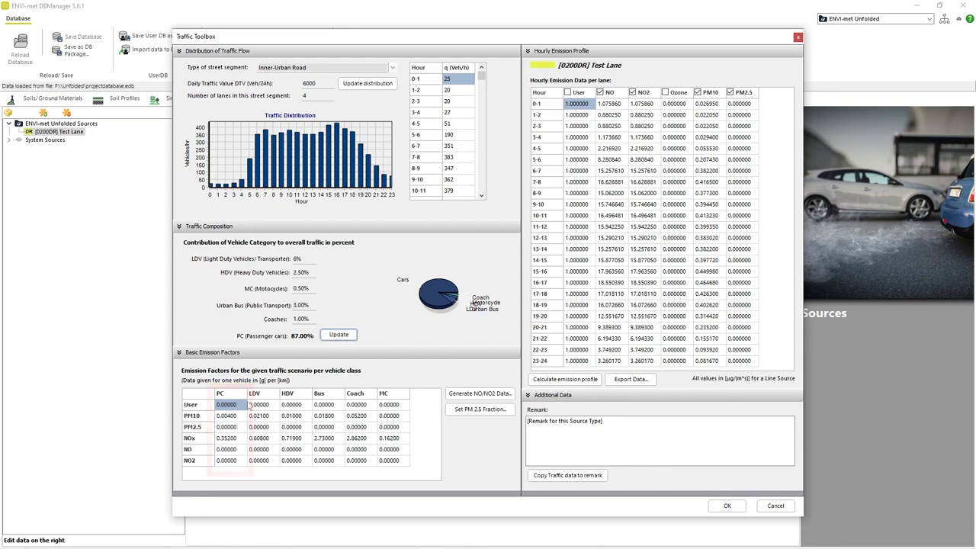
left_click(226, 437)
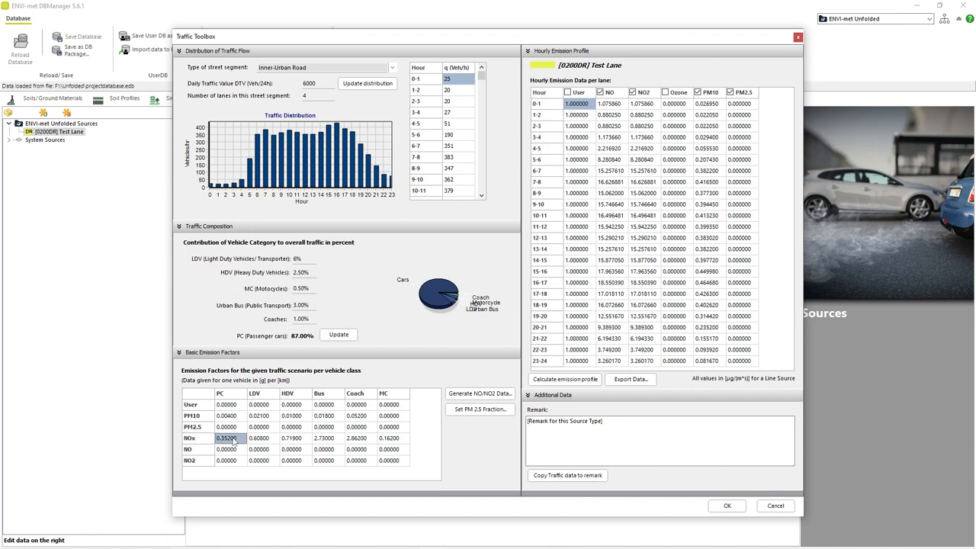
left_click(227, 426)
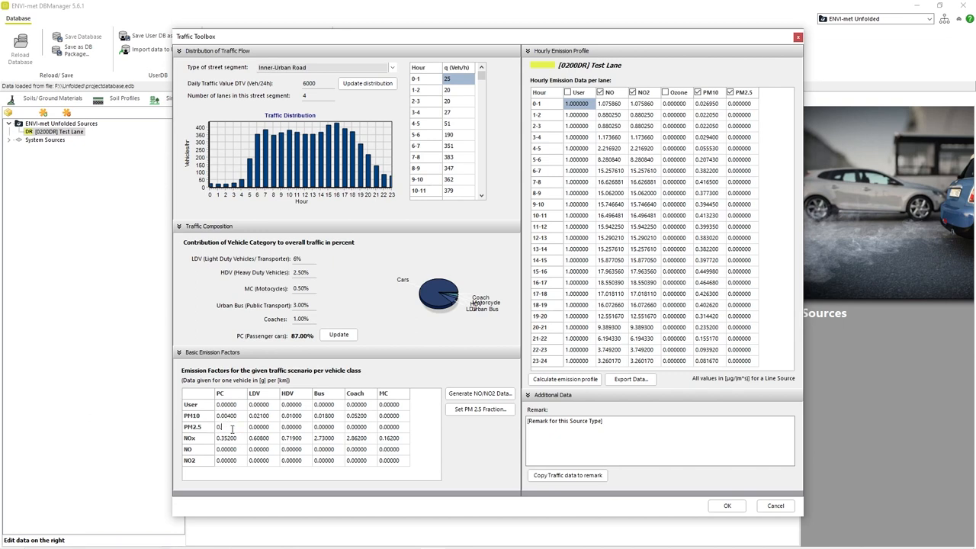
type("0.03")
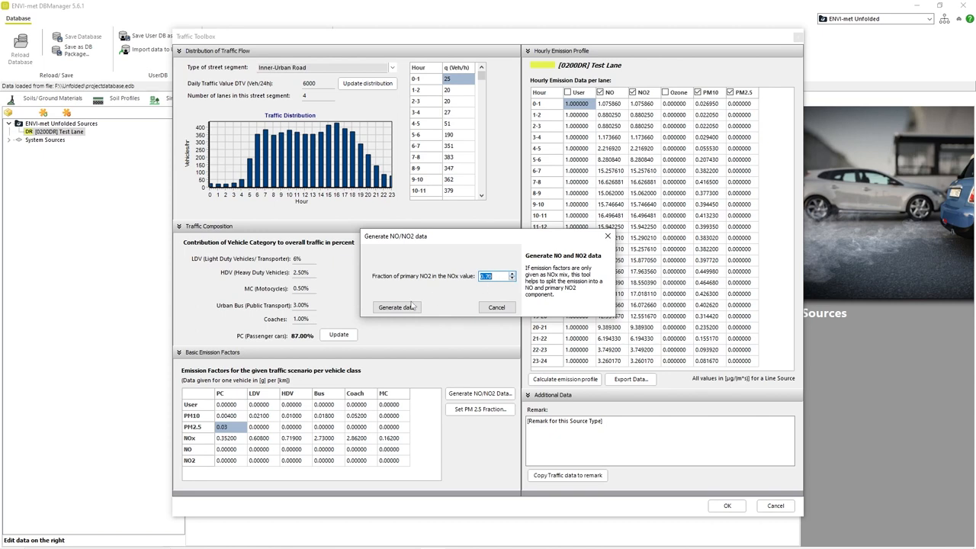
Generate NO/NO2 factors from NOx and PM2.5 factors as 35% of PM10
left_click(396, 307)
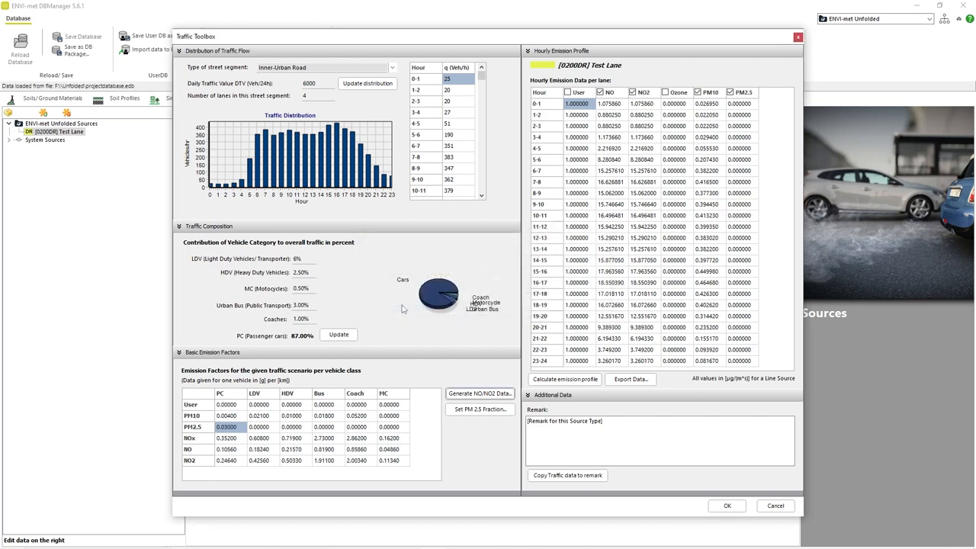
left_click(479, 409)
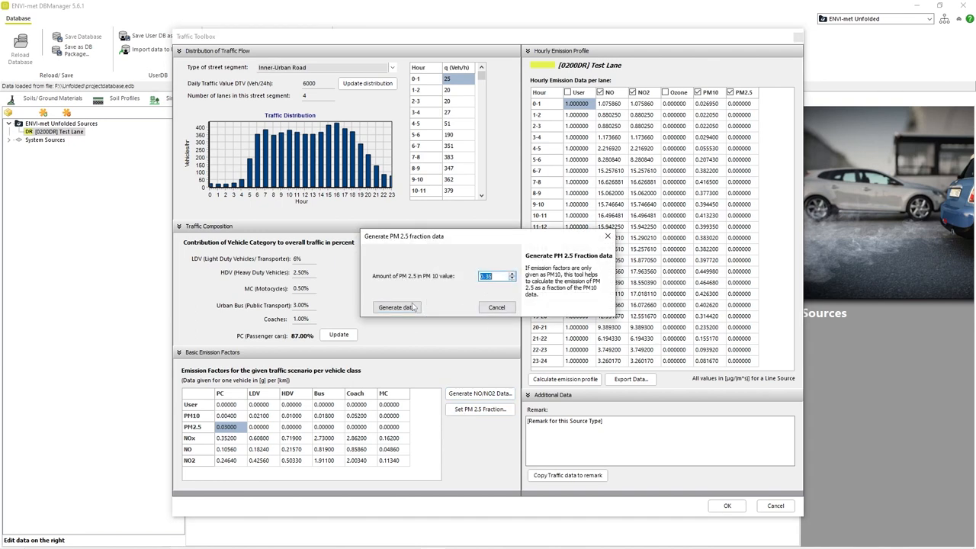
mouse_move(396, 307)
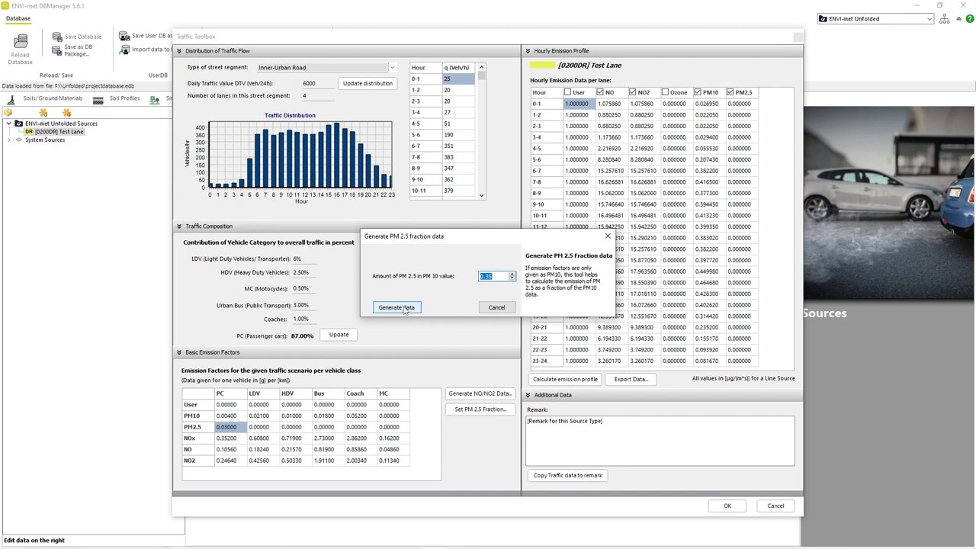
left_click(395, 307)
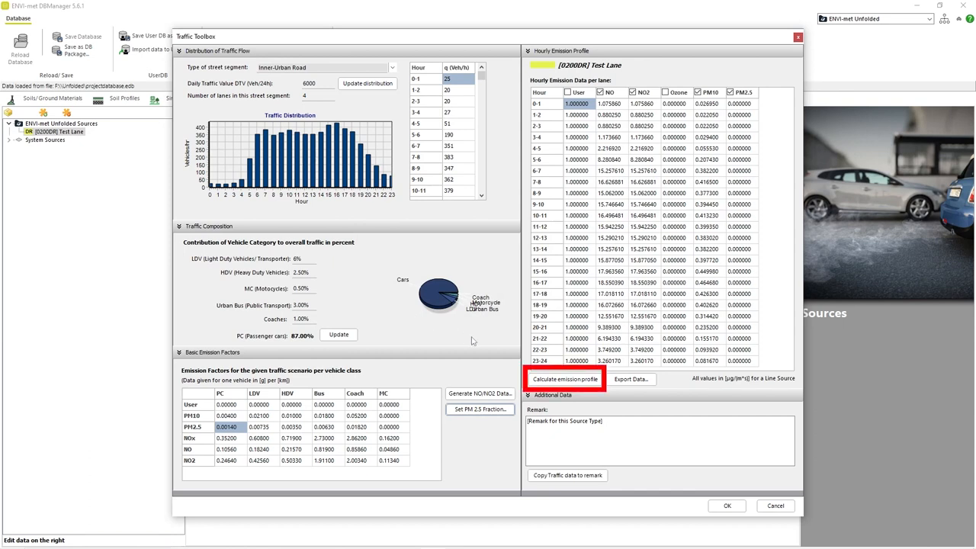
Calculate the hourly emission profile for Test Lane
left_click(565, 379)
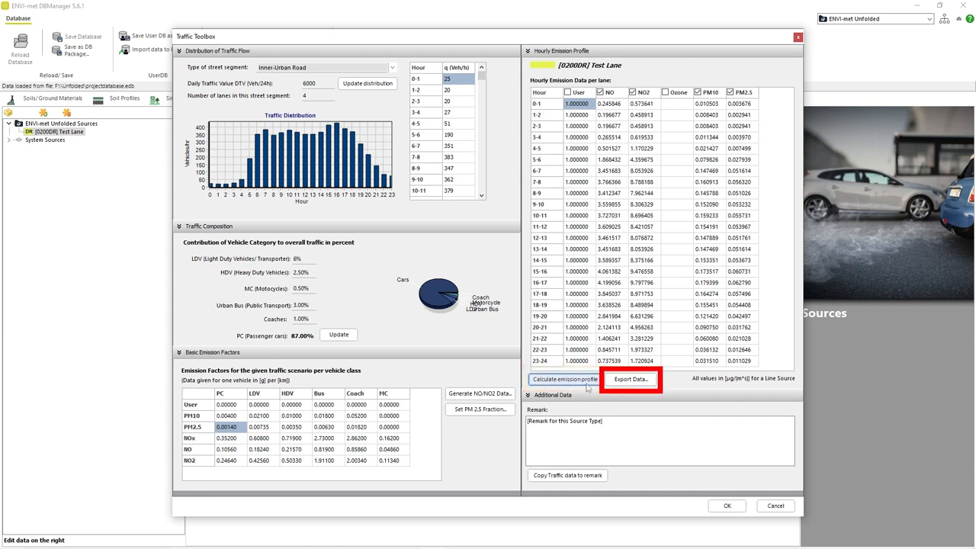
mouse_move(617, 385)
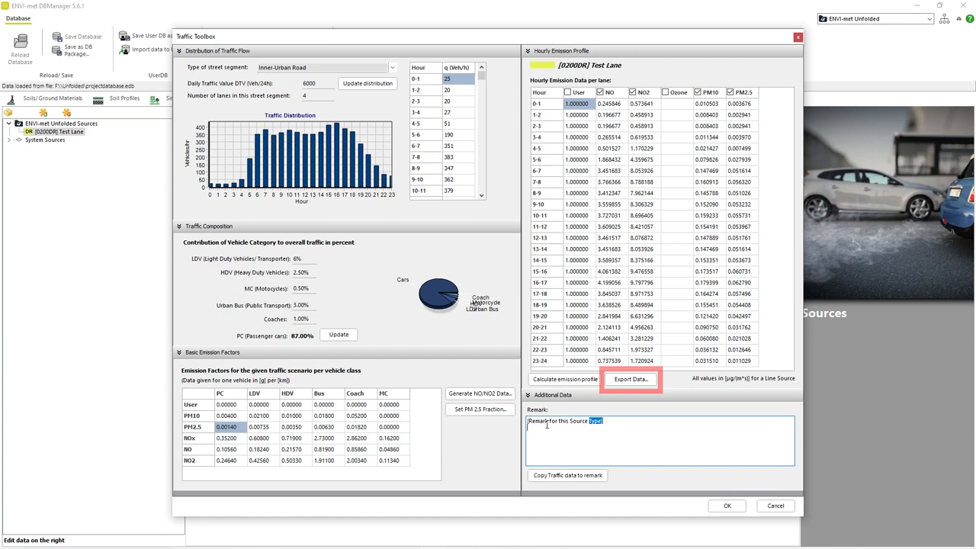
Copy the traffic settings into Test Lane's remark, accept the toolbox results, and save the database
type("remark")
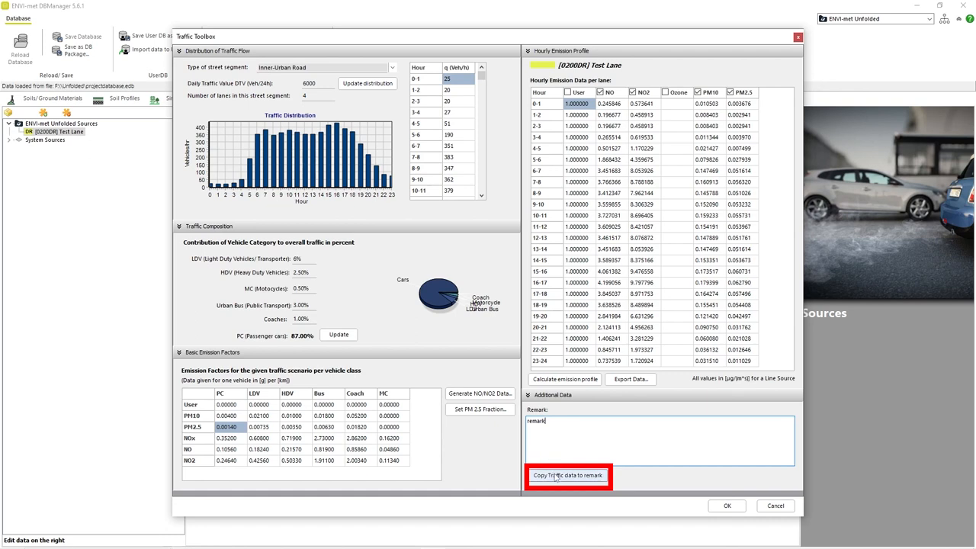
left_click(568, 475)
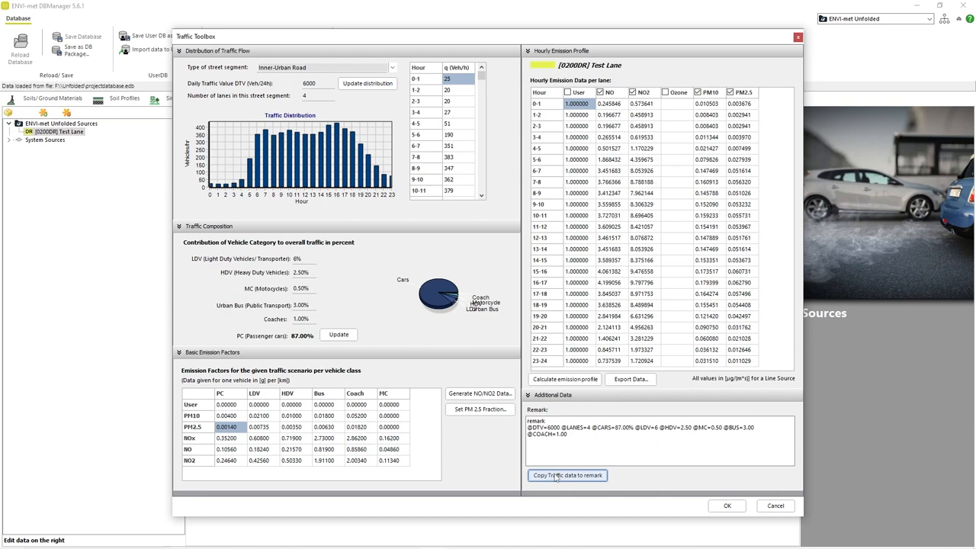
left_click(726, 505)
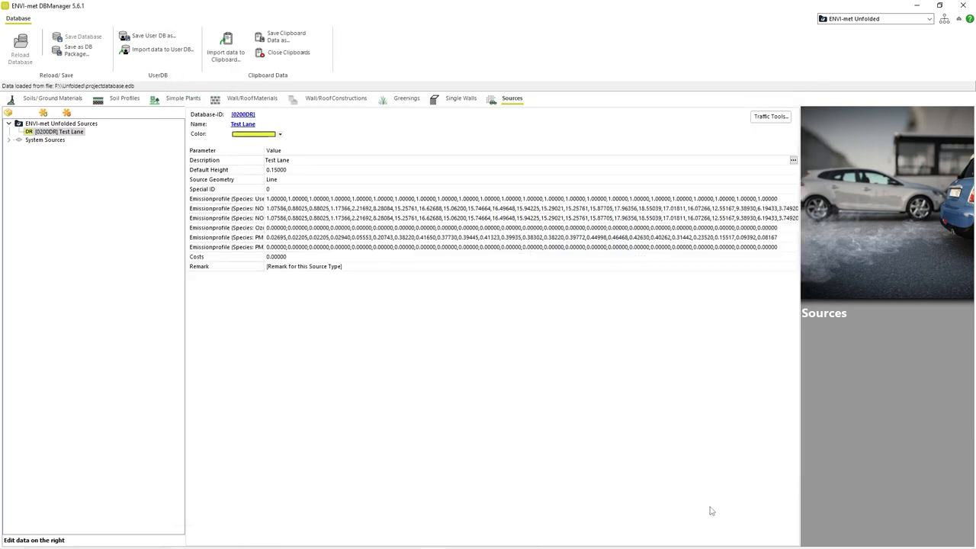
left_click(770, 116)
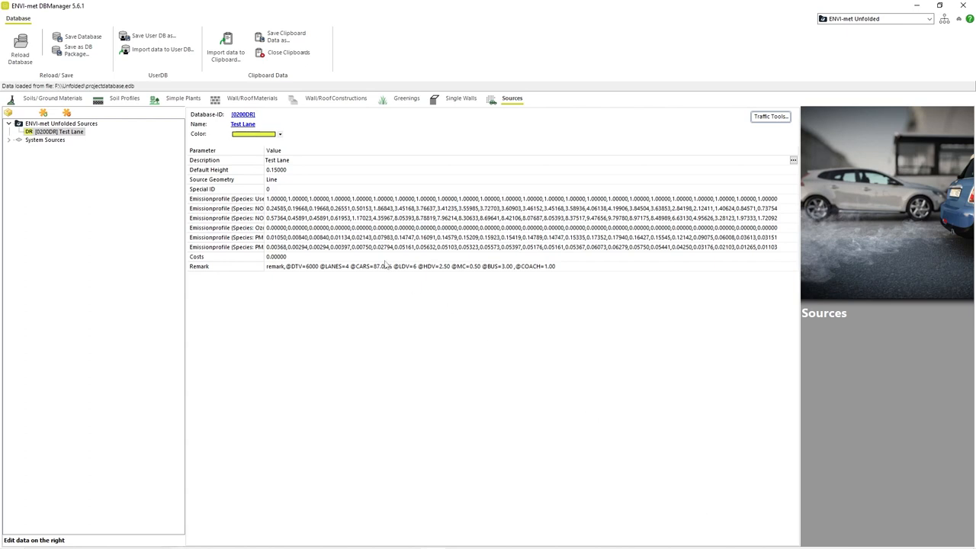
left_click(83, 36)
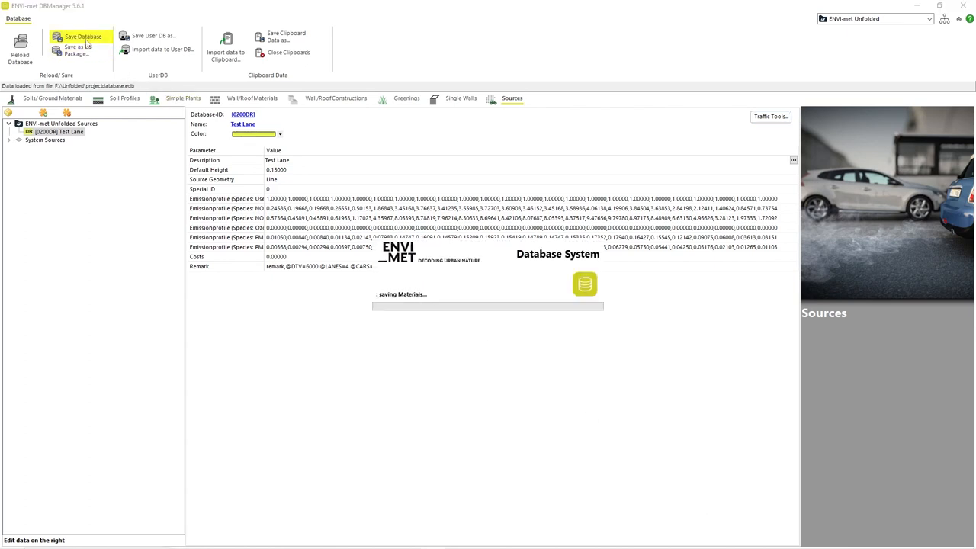